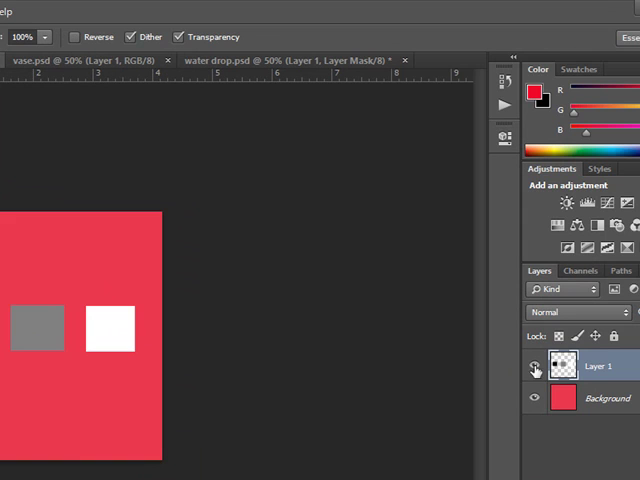
mouse_move(576, 320)
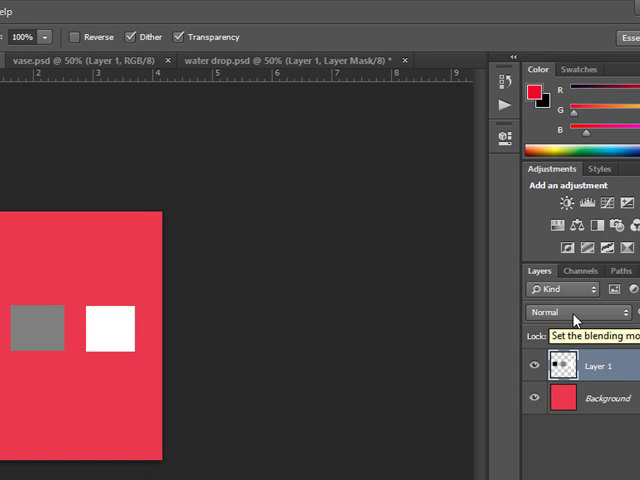
mouse_move(596, 384)
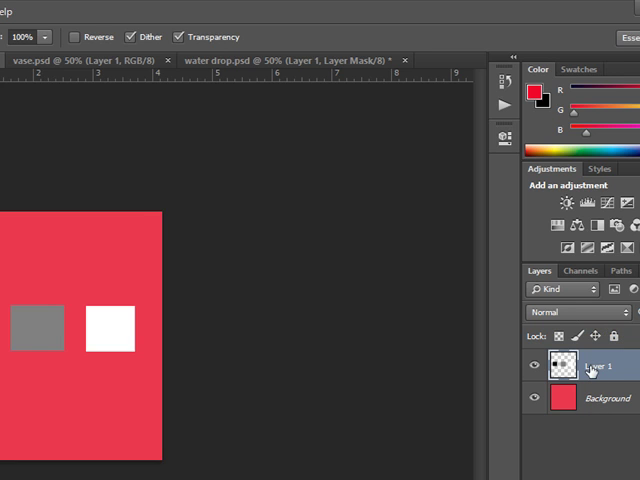
mouse_move(584, 376)
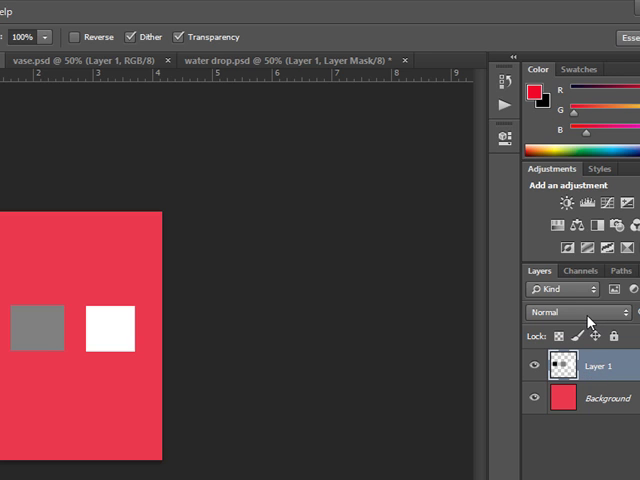
- Show the list of blending modes for Layer 1
left_click(560, 312)
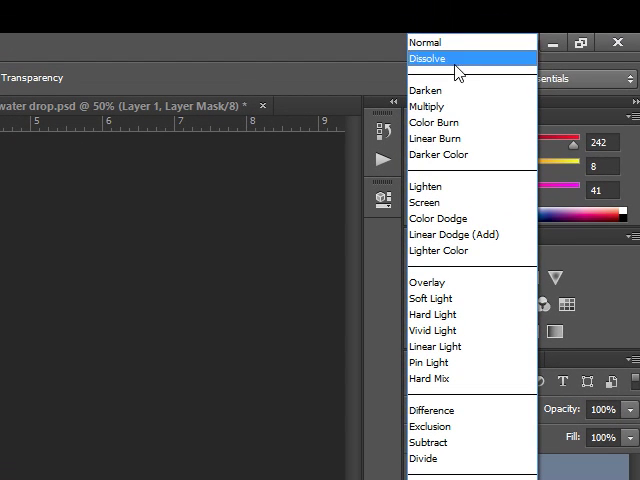
mouse_move(440, 90)
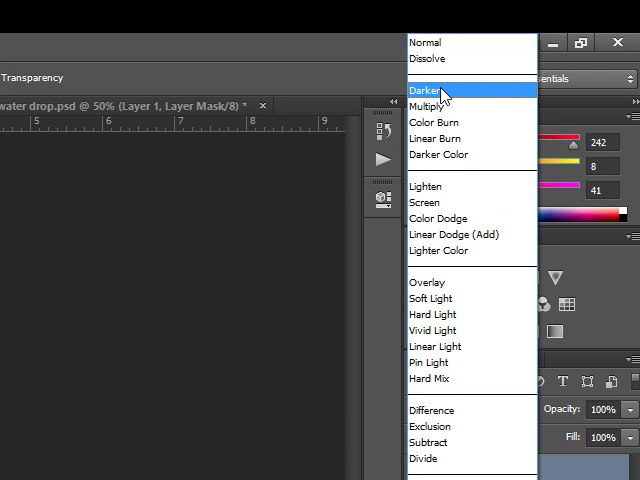
mouse_move(430, 138)
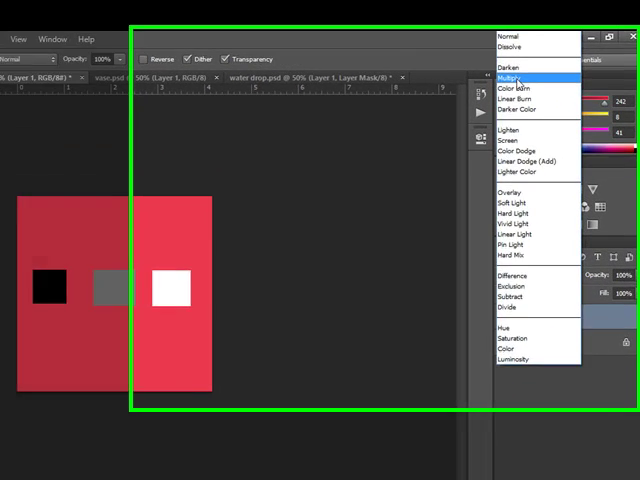
- Blend Layer 1 with a darkening mode so the white square vanishes on red
left_click(510, 78)
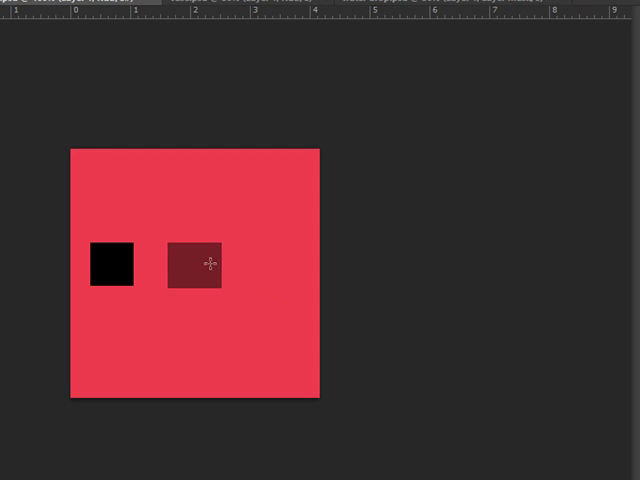
mouse_move(208, 314)
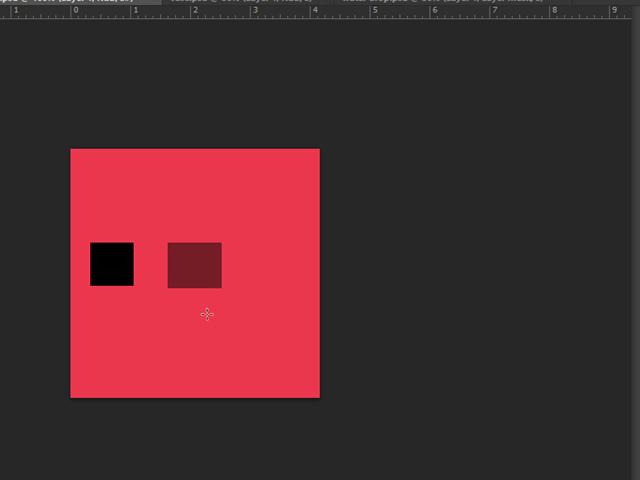
mouse_move(202, 280)
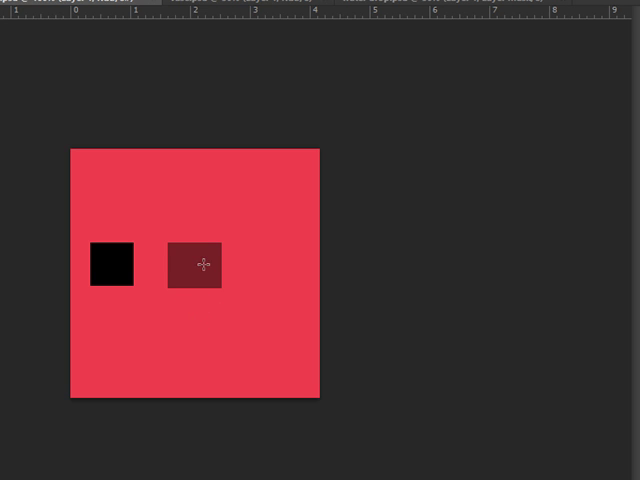
mouse_move(116, 276)
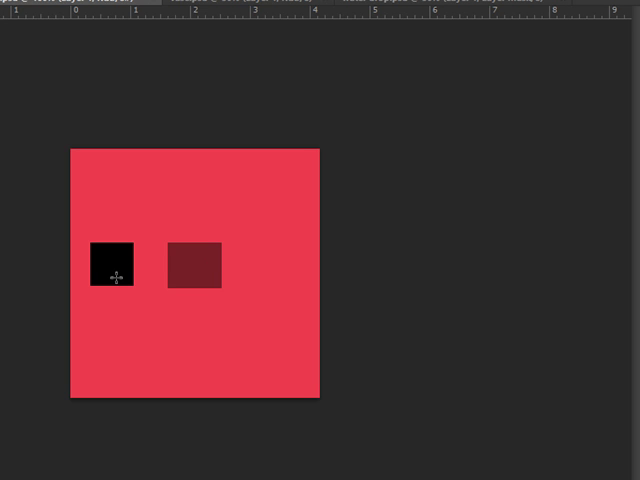
mouse_move(276, 284)
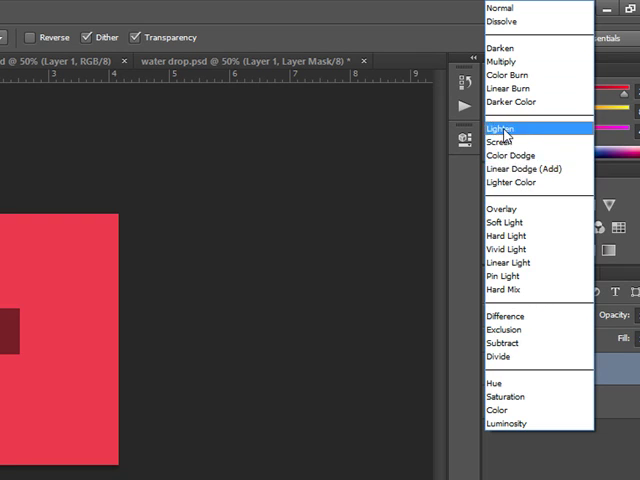
mouse_move(508, 184)
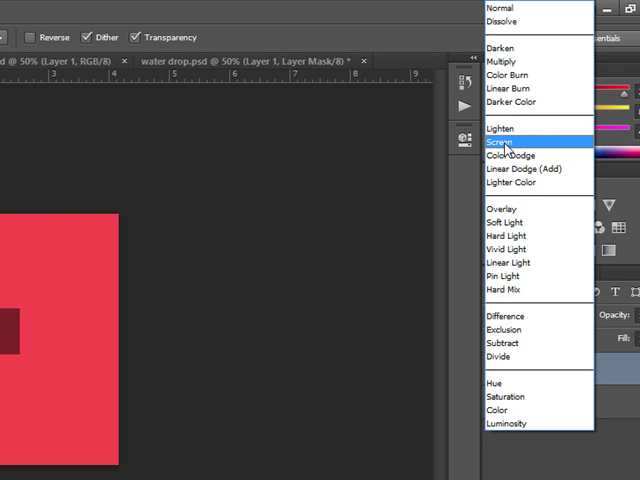
- Blend Layer 1 in Screen mode, turning the grey square light pink
left_click(500, 144)
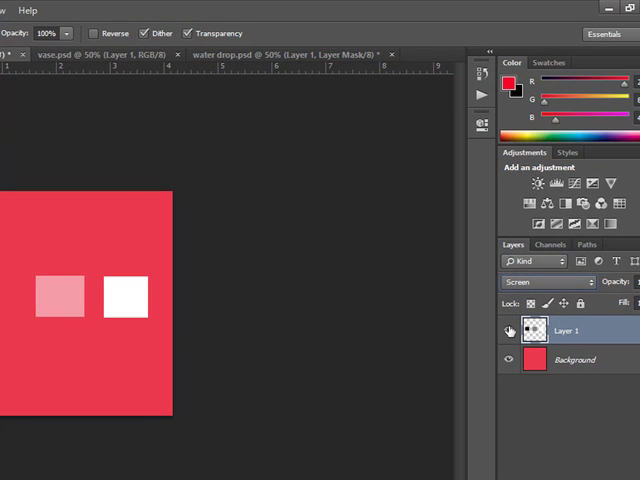
left_click(540, 280)
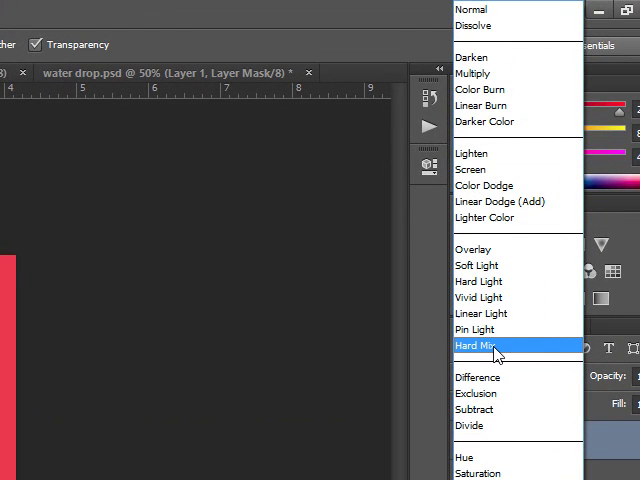
mouse_move(478, 328)
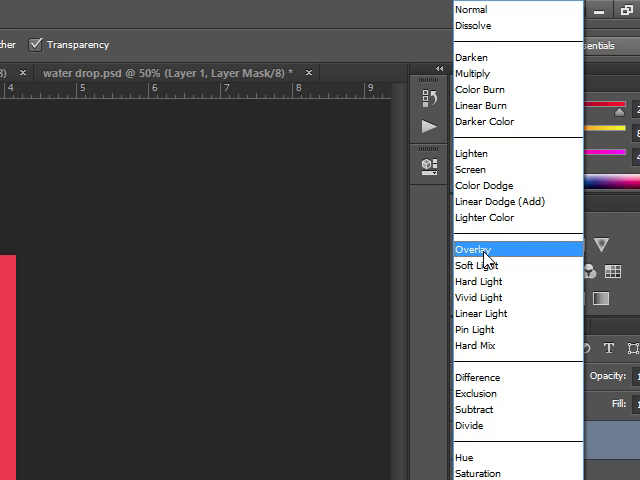
- Blend Layer 1 in Overlay mode, giving deep red and pink squares
left_click(474, 250)
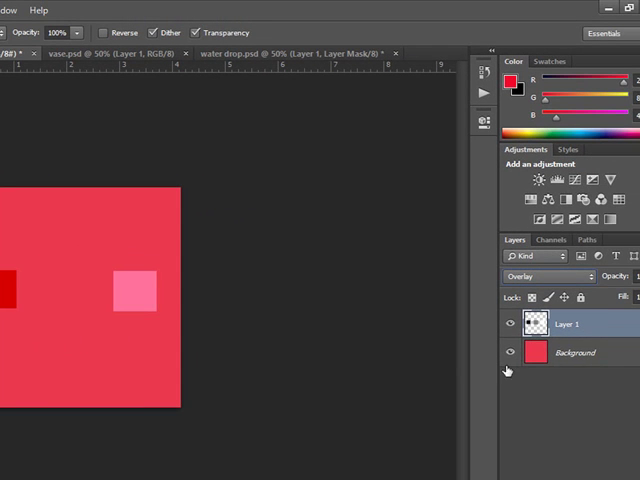
- Blend Layer 1 in Exclusion mode, turning its squares grey and teal
left_click(544, 276)
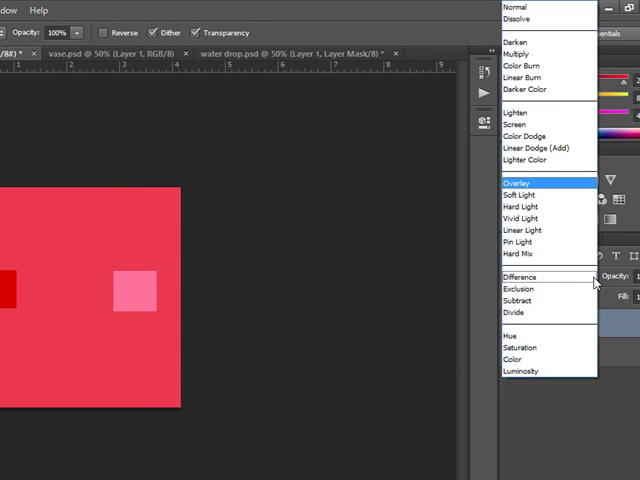
mouse_move(528, 288)
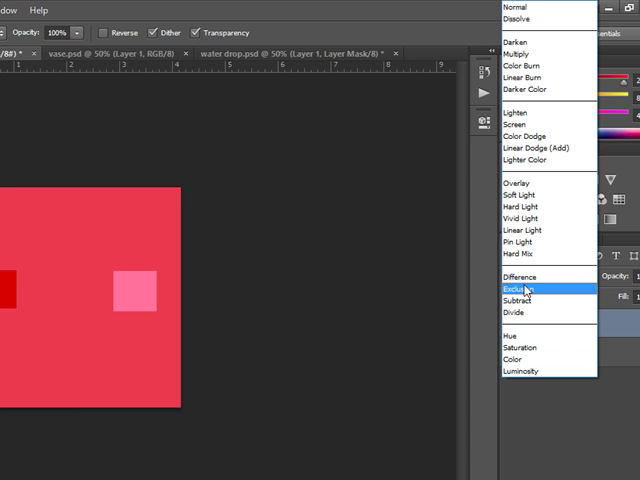
mouse_move(520, 292)
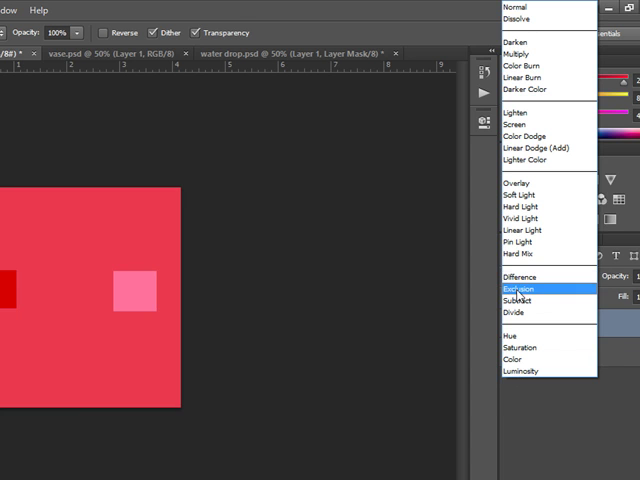
left_click(520, 288)
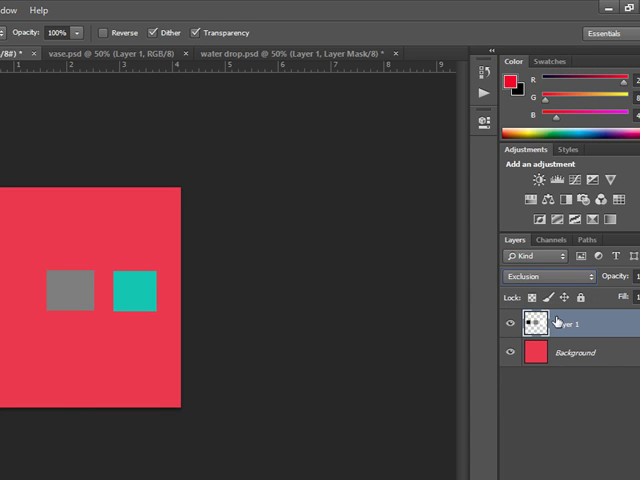
mouse_move(64, 336)
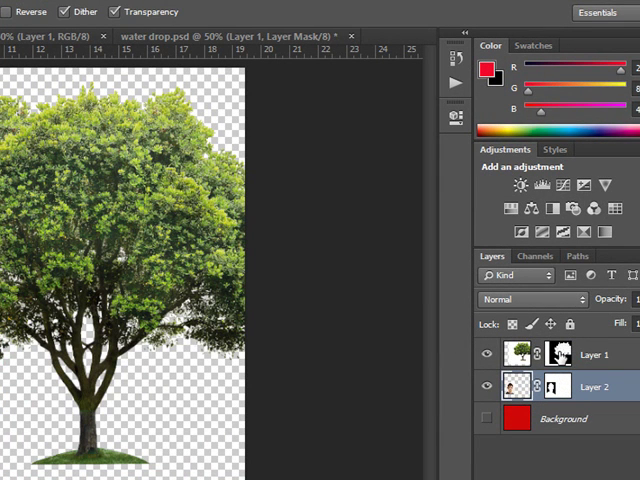
mouse_move(552, 378)
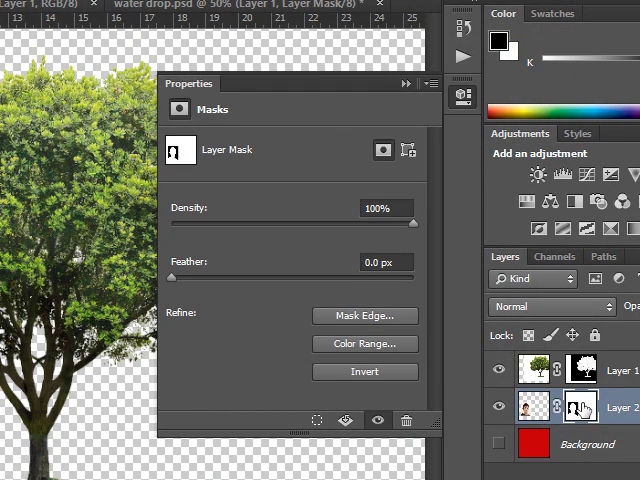
- Invert Layer 1's mask so its black and white areas swap
left_click(364, 372)
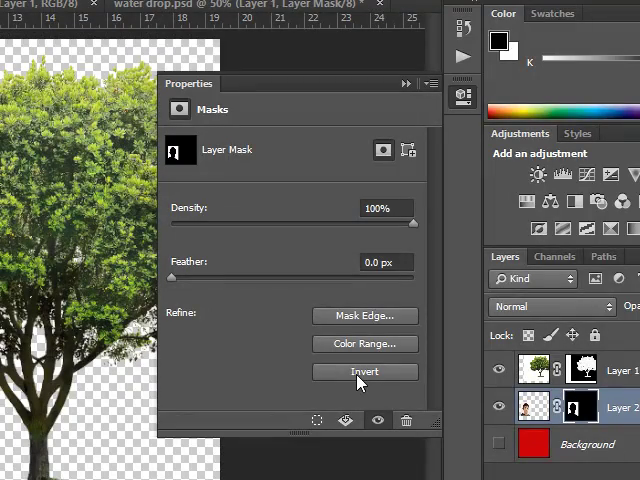
mouse_move(360, 378)
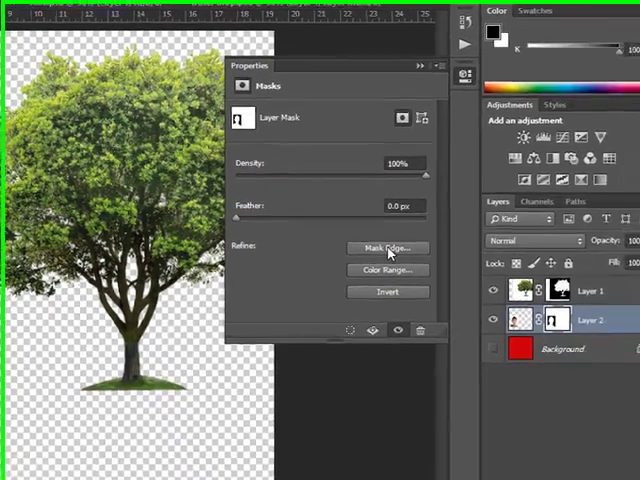
- Start refining the tree mask's edge with the Refine Radius tool
left_click(388, 248)
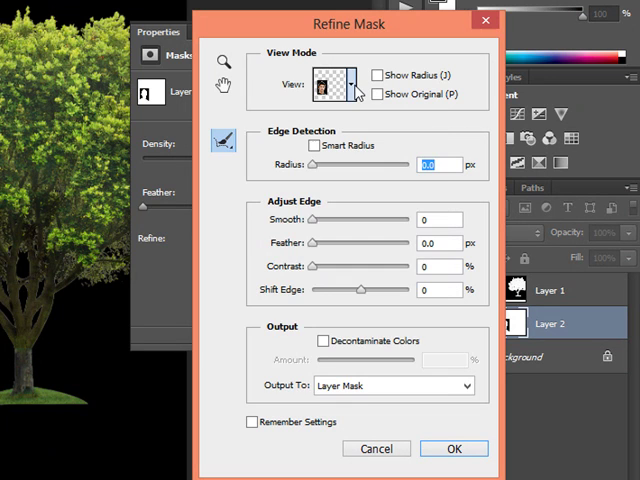
left_click(348, 86)
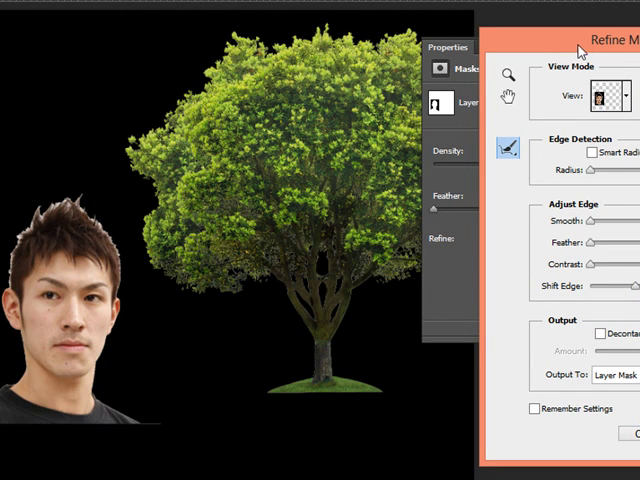
left_click(506, 74)
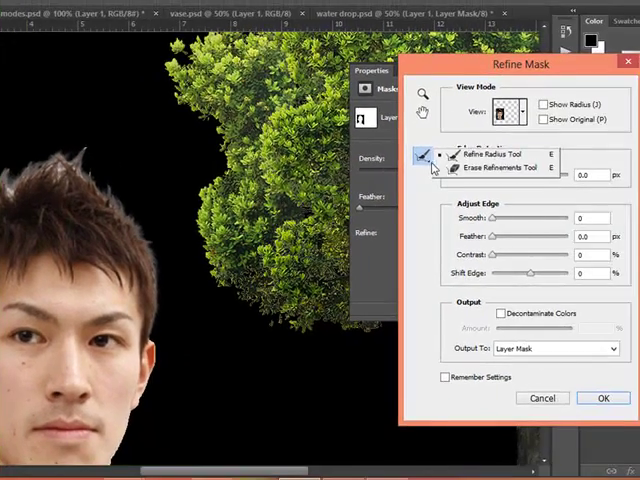
left_click(504, 168)
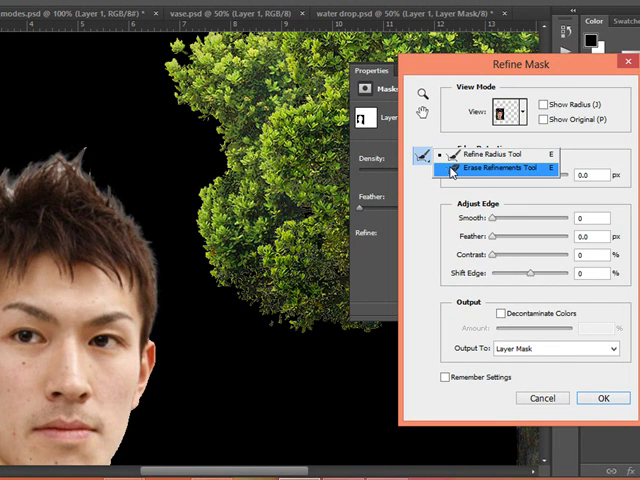
left_click(420, 158)
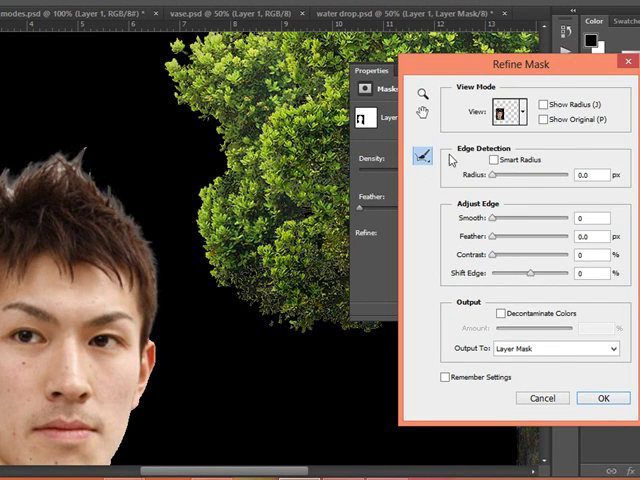
mouse_move(450, 160)
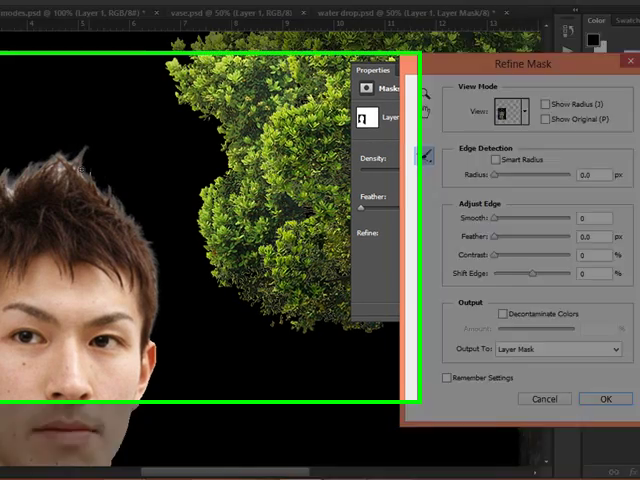
- Raise the mask's edge contrast to 34% and shift its edge
left_click(604, 398)
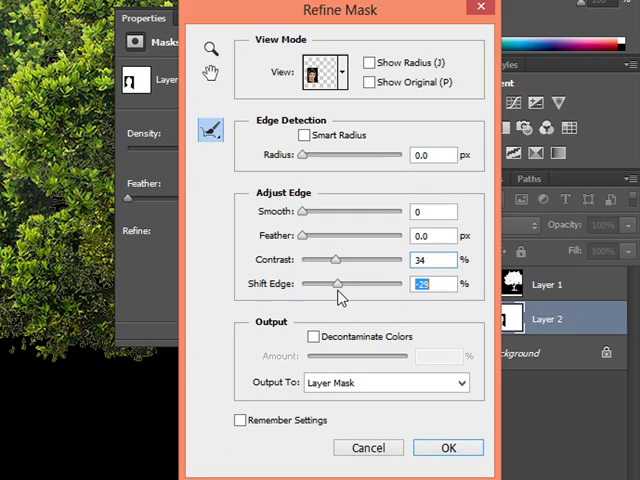
left_click_drag(338, 284, 336, 284)
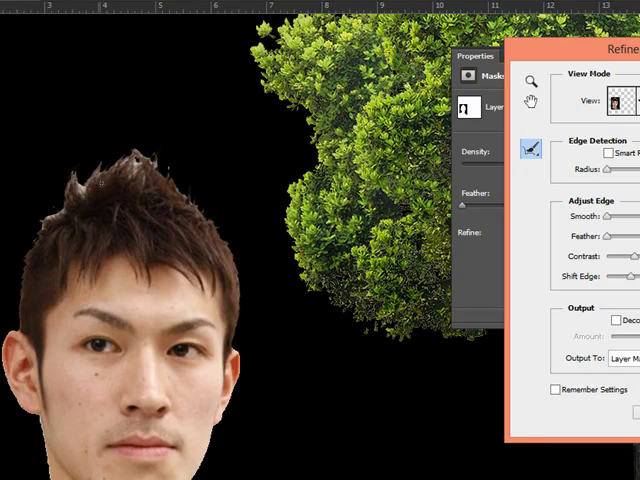
left_click(528, 144)
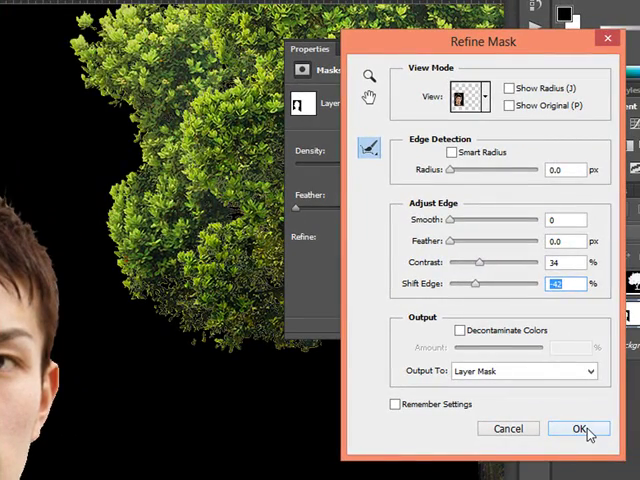
- Apply the refined tree mask, leaving the tree inside the man's head silhouette
left_click(578, 428)
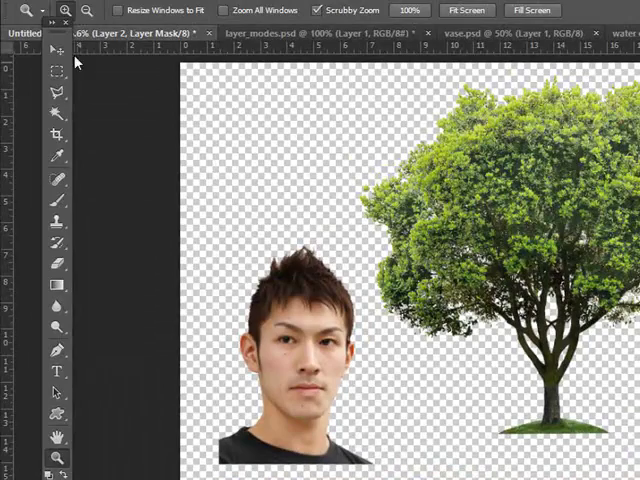
left_click(56, 52)
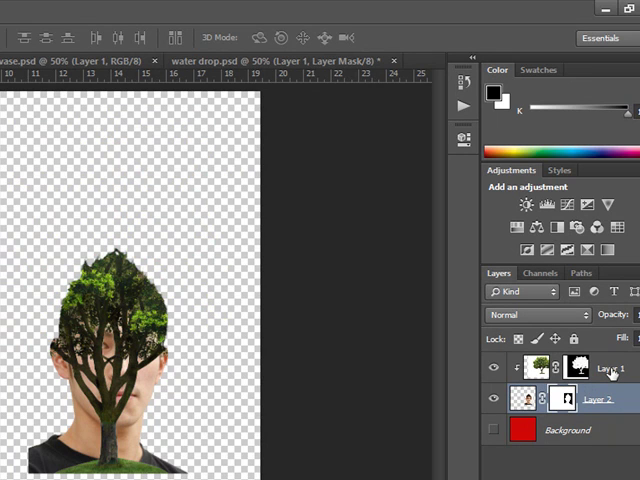
mouse_move(596, 396)
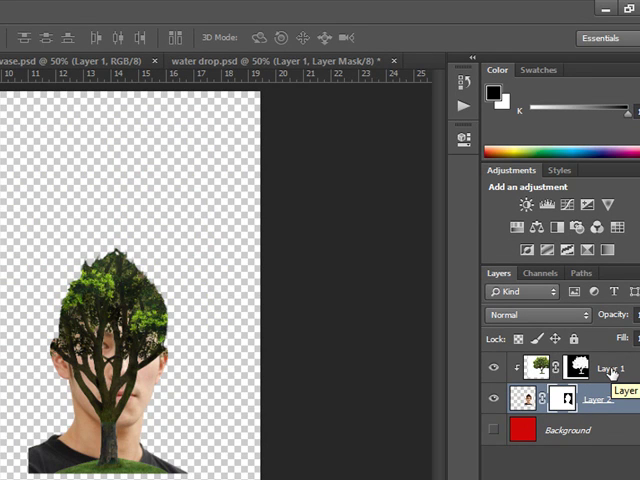
mouse_move(572, 372)
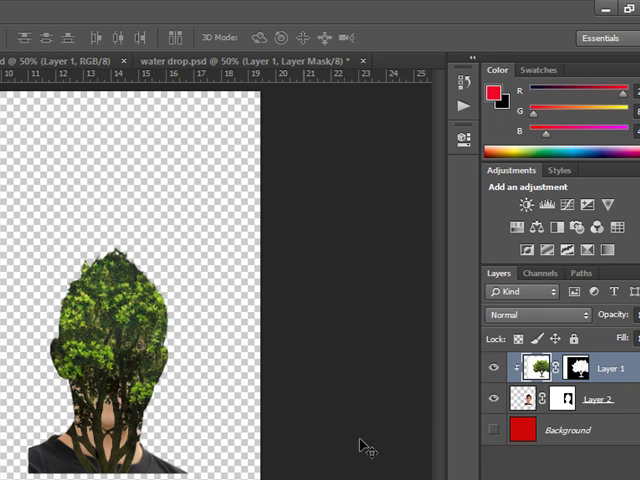
- Make the red Background layer visible behind the tree-filled portrait
left_click(492, 430)
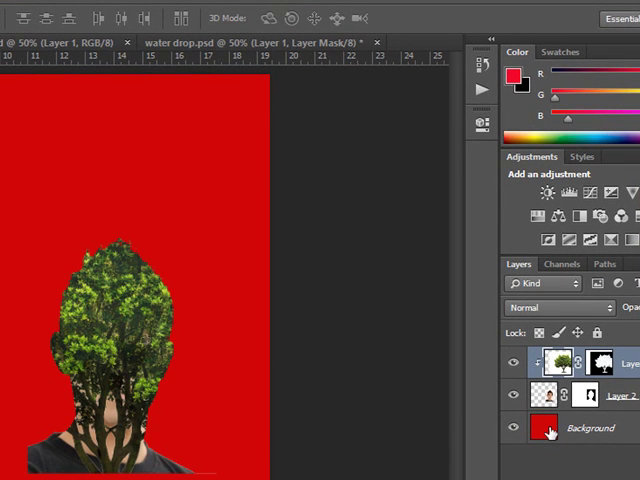
mouse_move(596, 436)
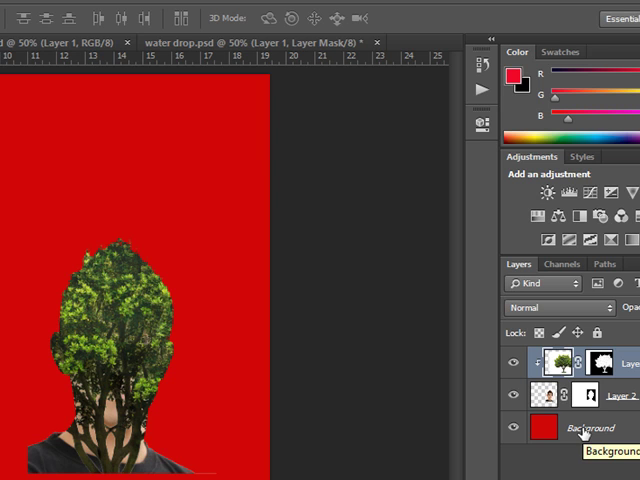
mouse_move(156, 356)
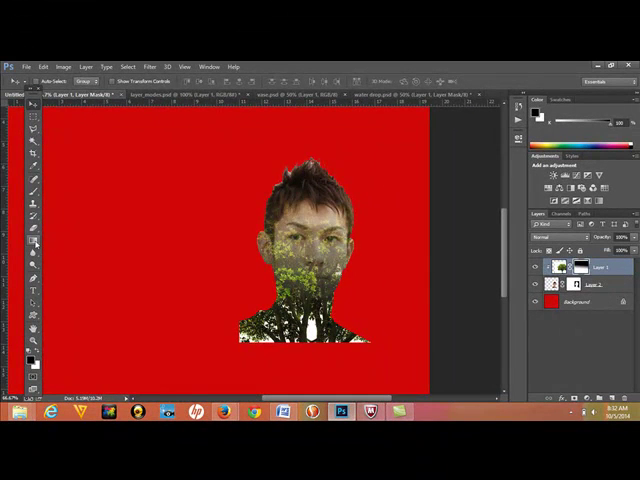
- Show the list of blending modes for the tree layer
left_click(28, 244)
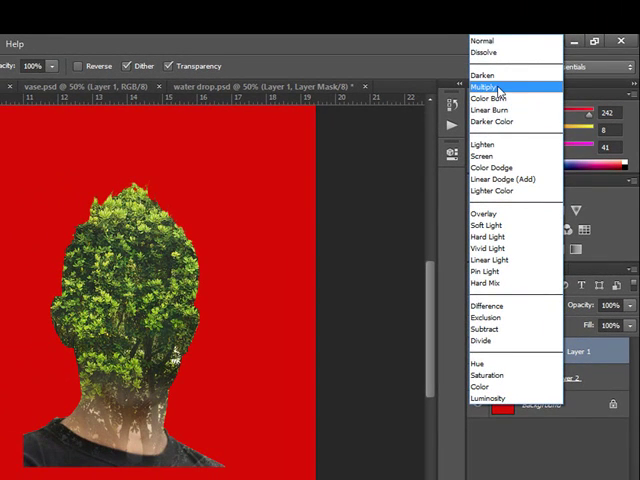
- Try Multiply and Screen on the tree layer, then settle on Overlay blending
left_click(484, 88)
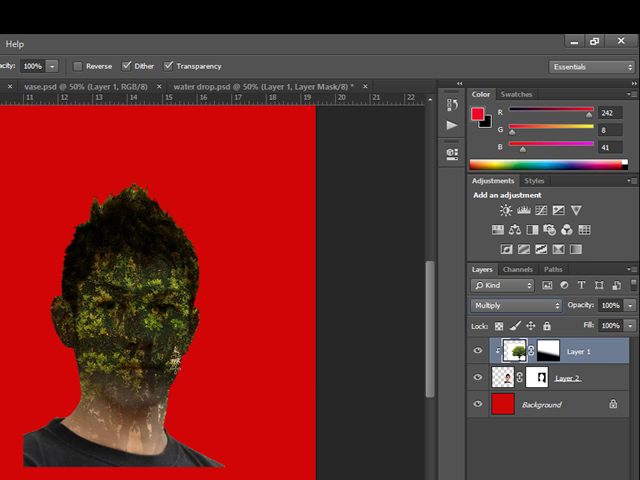
left_click(510, 304)
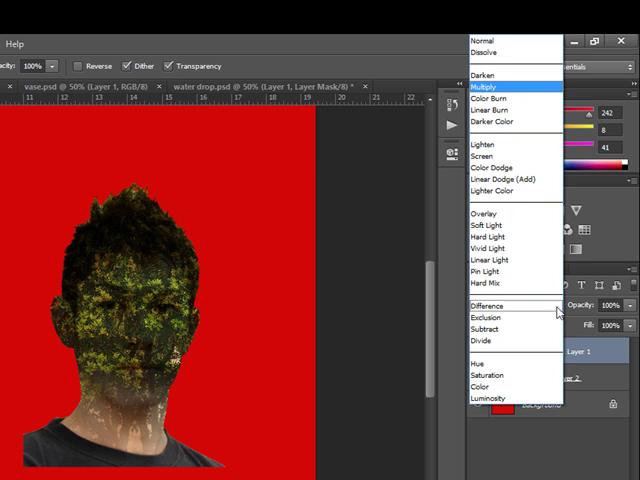
mouse_move(488, 156)
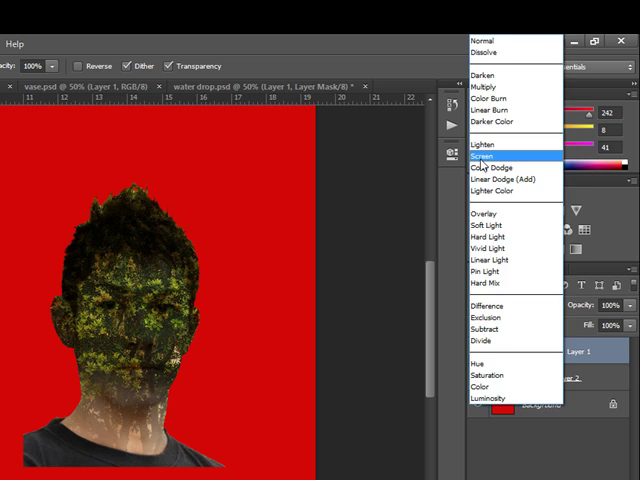
left_click(488, 156)
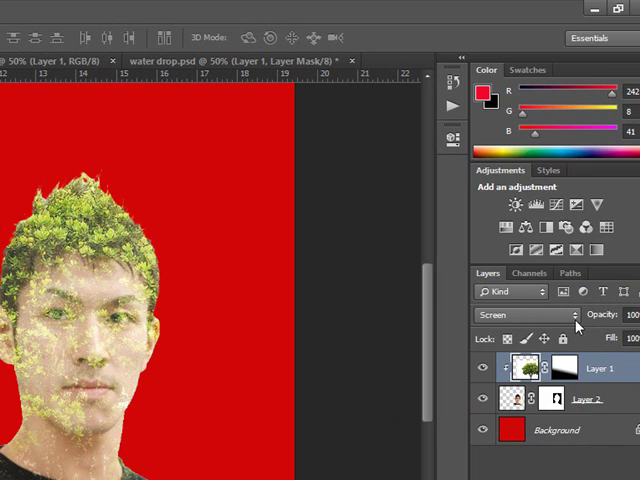
left_click(520, 314)
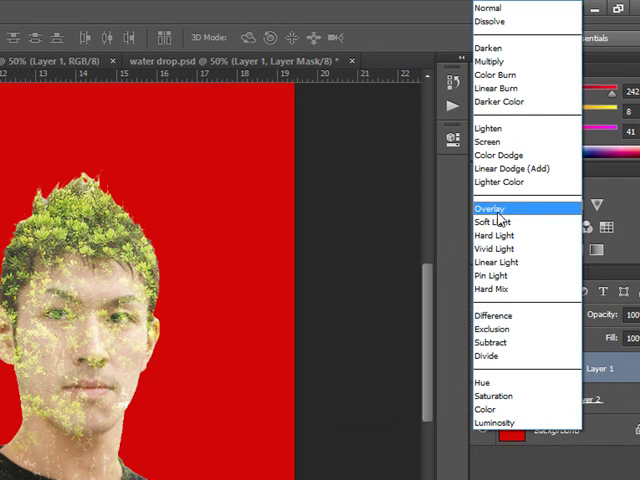
left_click(492, 208)
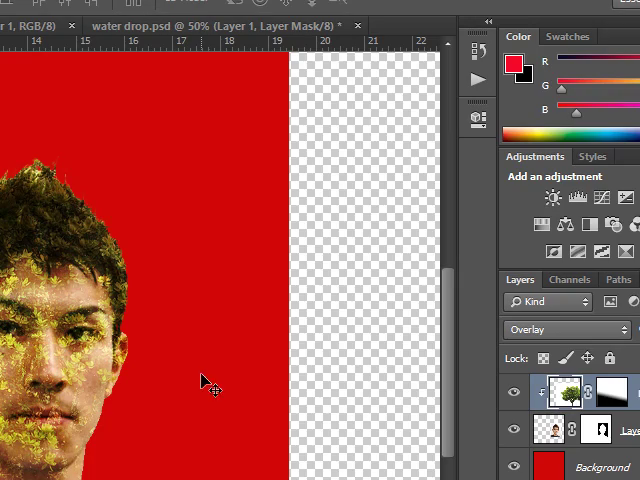
- Add a Photo Filter adjustment layer with raised density and a warming filter
left_click(136, 12)
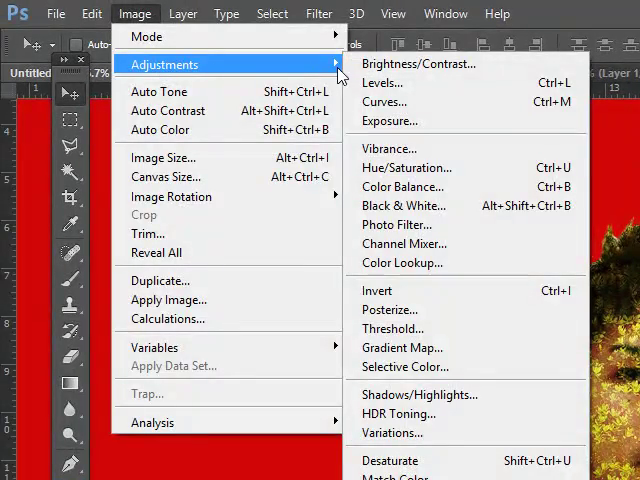
mouse_move(384, 84)
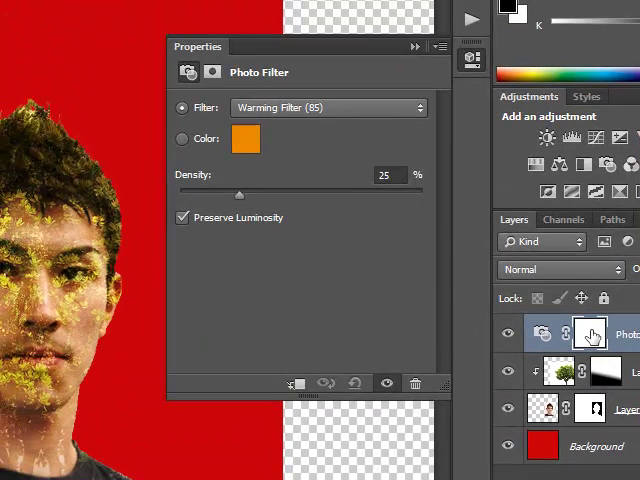
left_click_drag(238, 190, 308, 190)
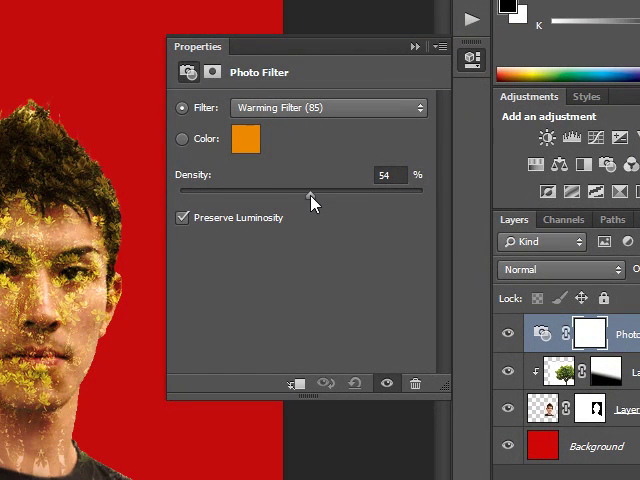
left_click_drag(300, 188, 330, 188)
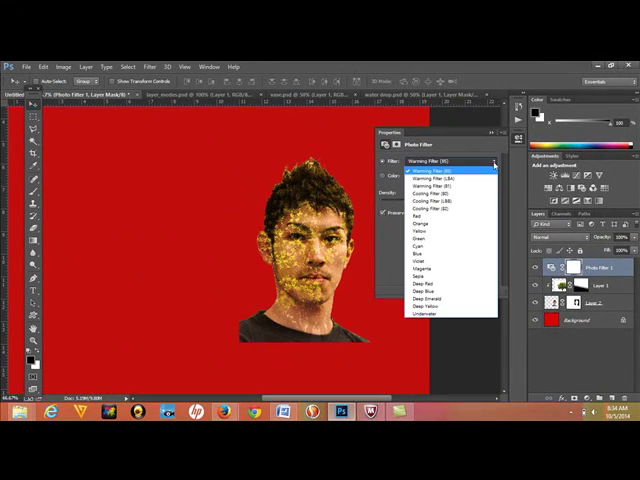
left_click(424, 288)
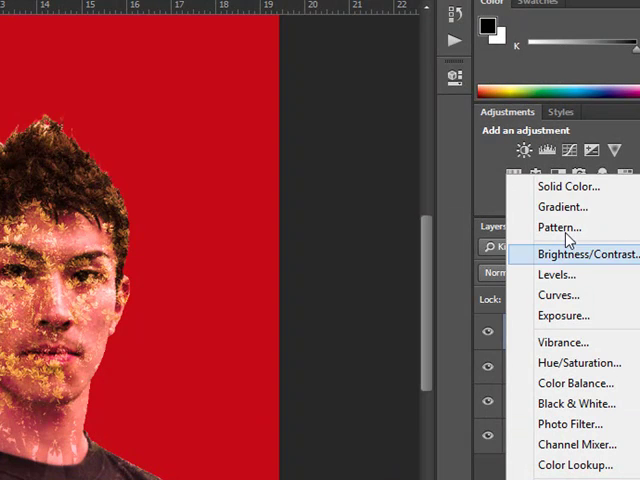
mouse_move(576, 384)
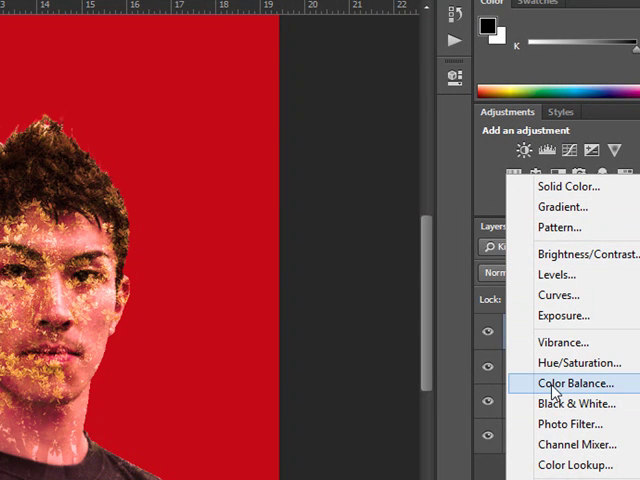
- Add a Color Balance adjustment layer from the new adjustment layer menu
left_click(572, 384)
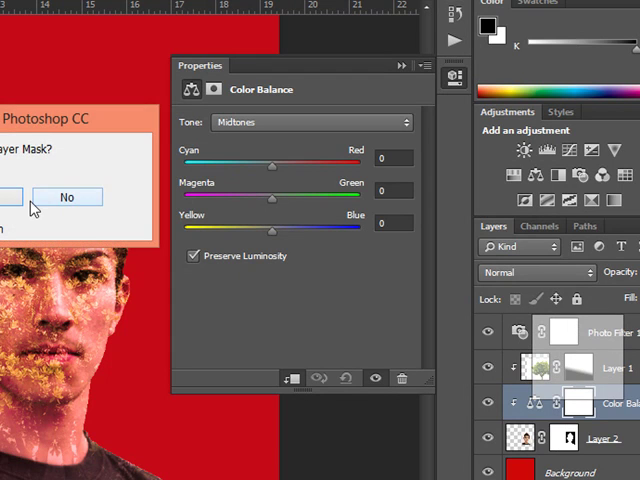
- Decline the layer mask change with No, keeping the layer stack unchanged
left_click(68, 196)
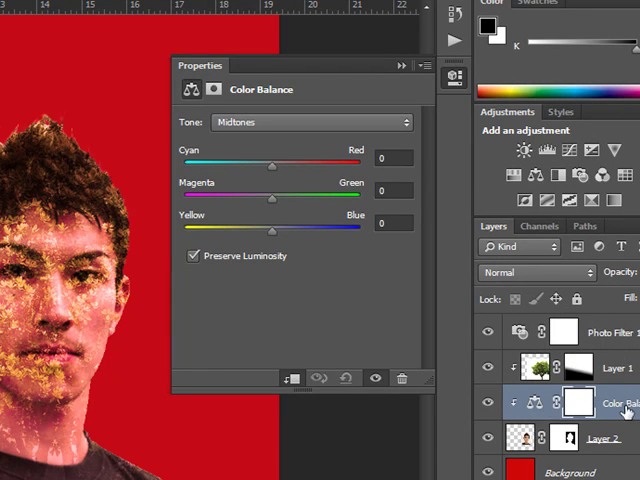